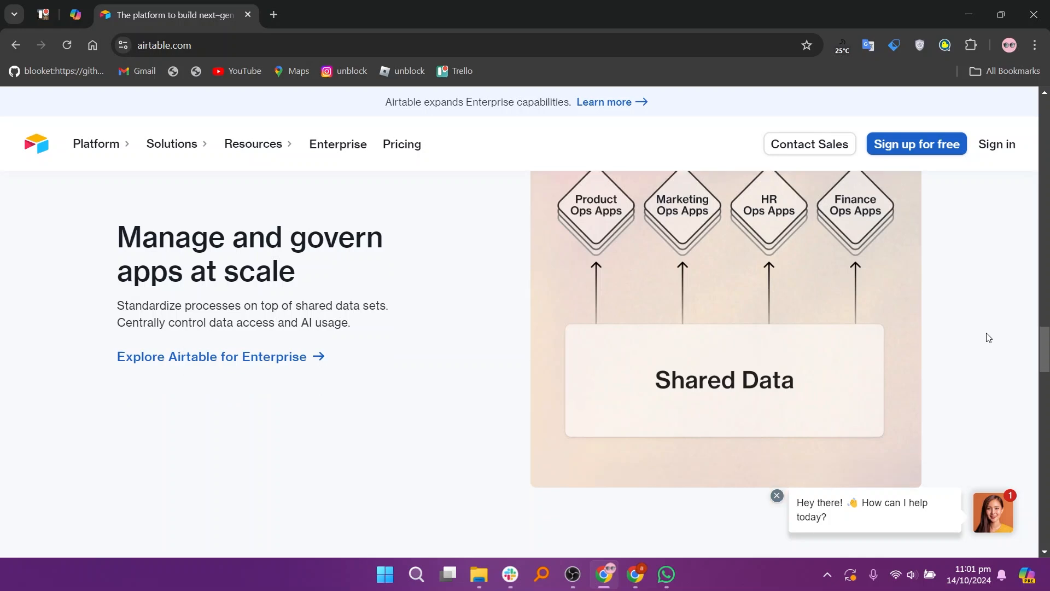
Browse the Airtable homepage, then go to its Pricing page from the top navigation
scroll("down", 3)
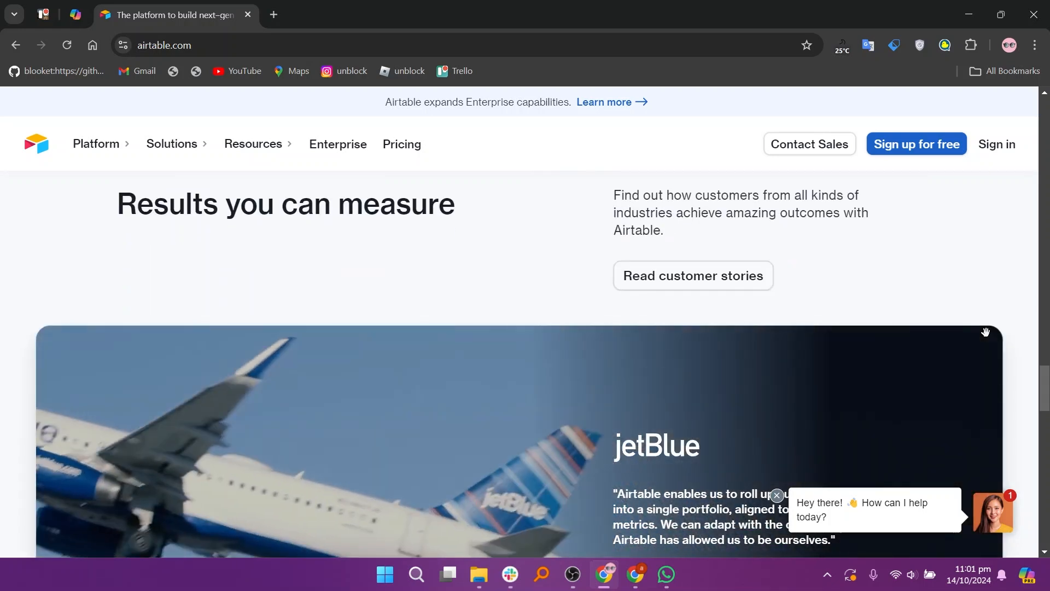
left_click(402, 144)
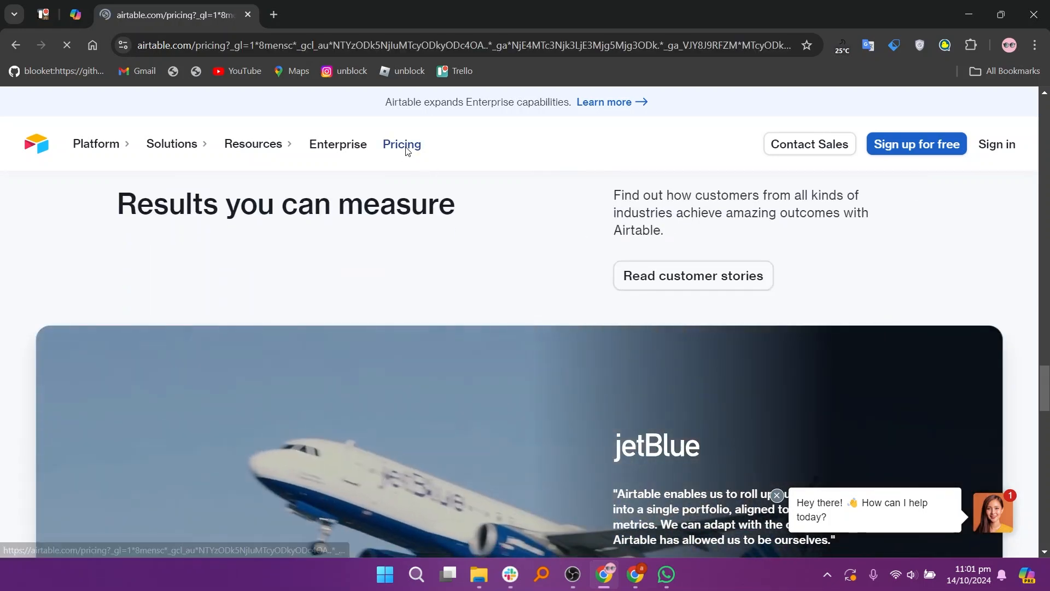
left_click(400, 144)
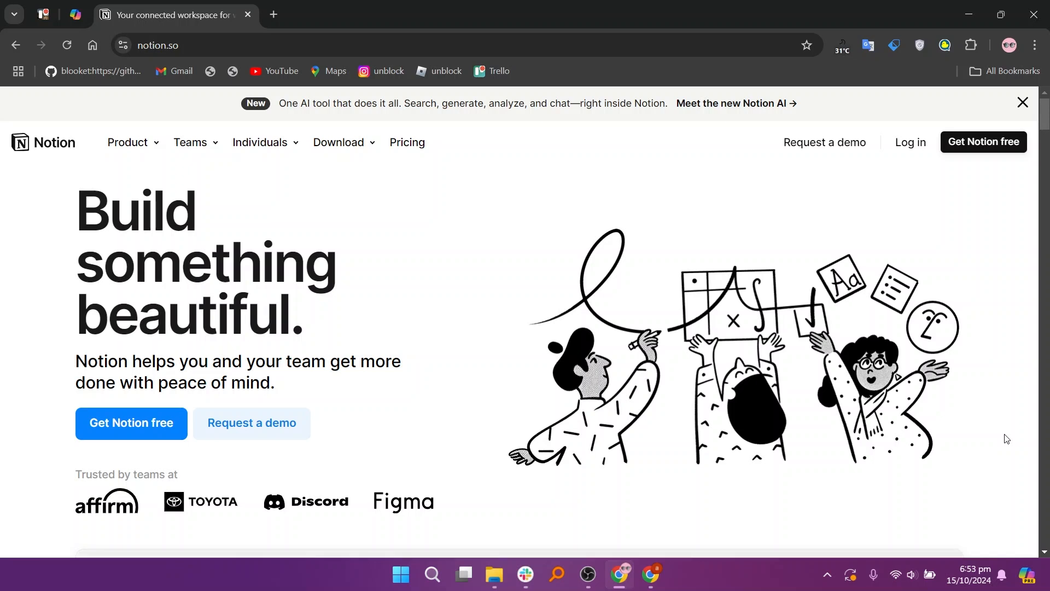
mouse_move(215, 281)
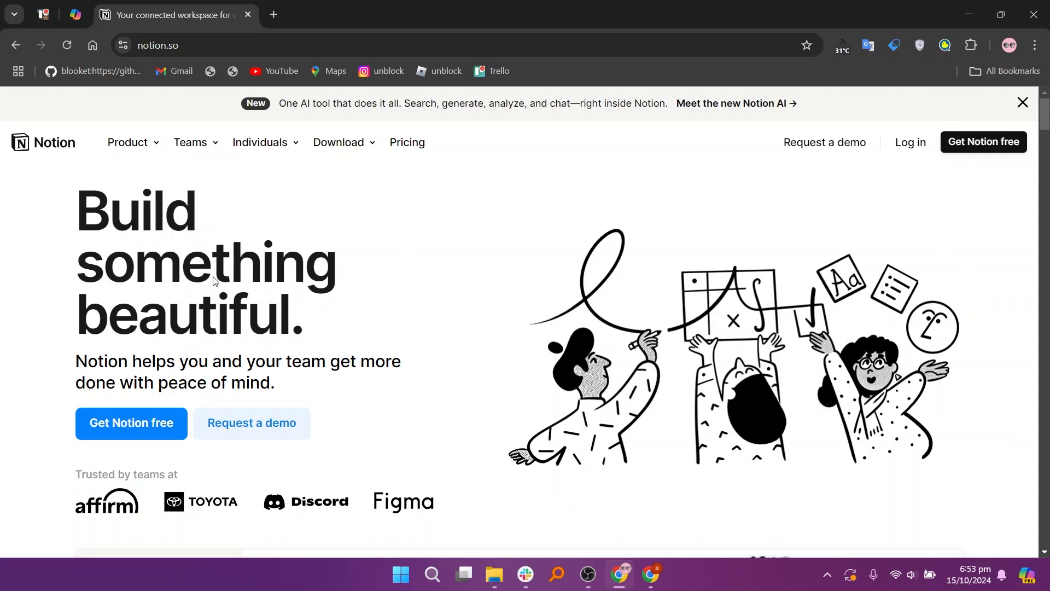
mouse_move(267, 376)
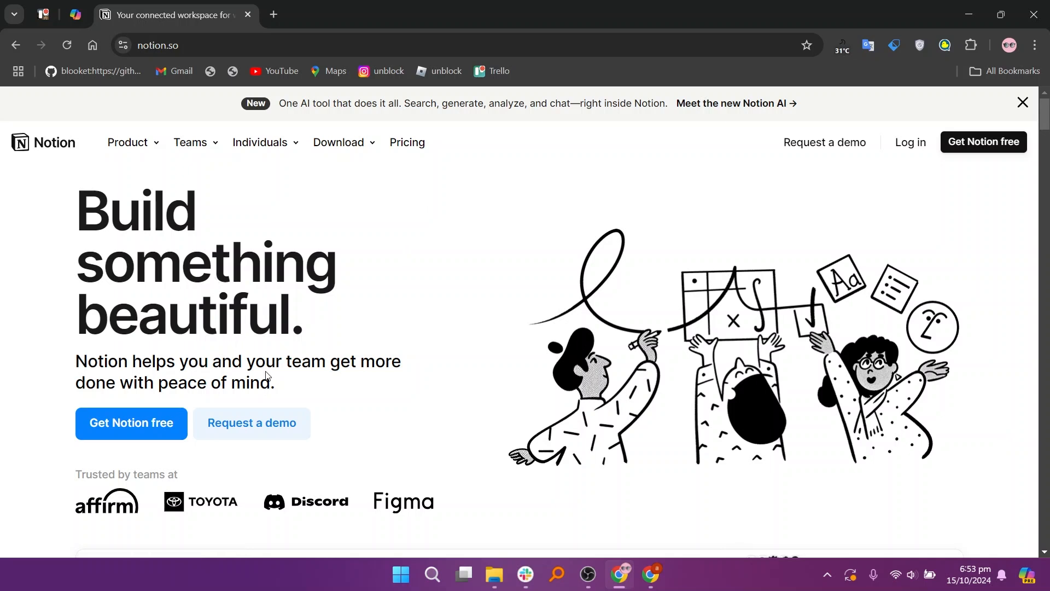
scroll("down", 3)
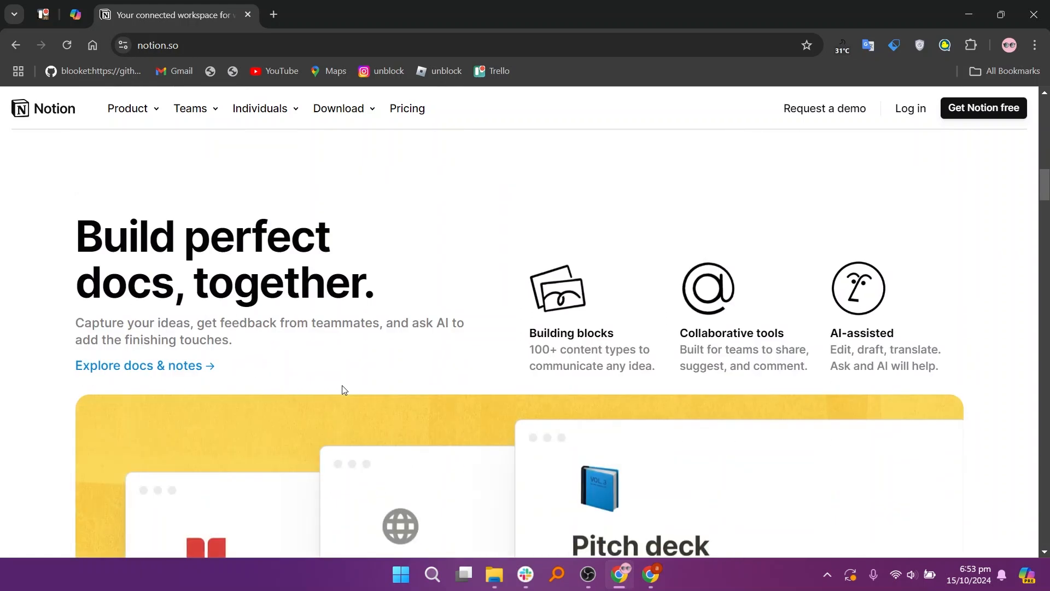
mouse_move(577, 337)
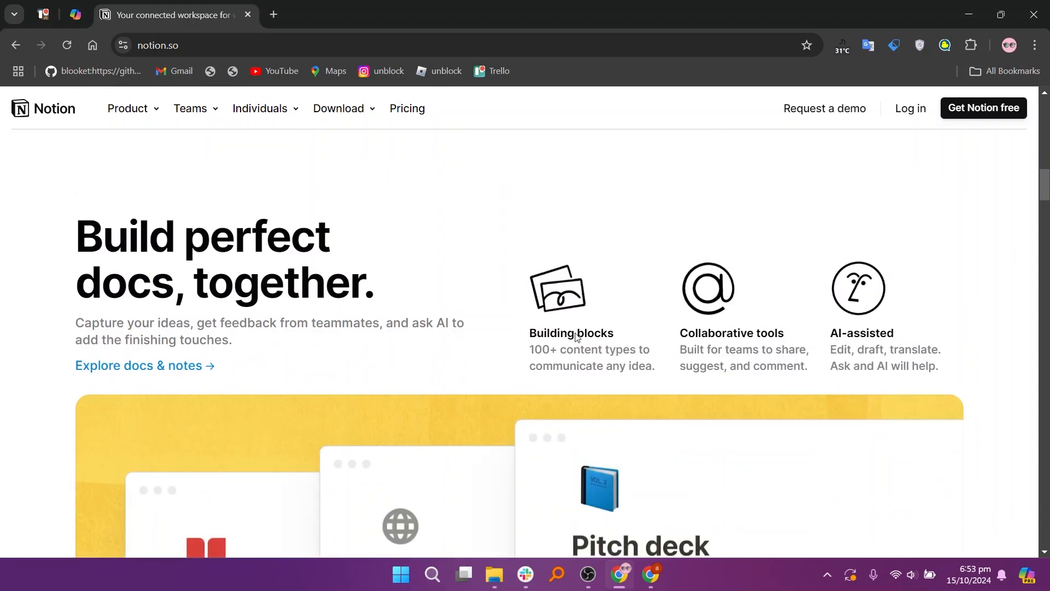
mouse_move(856, 365)
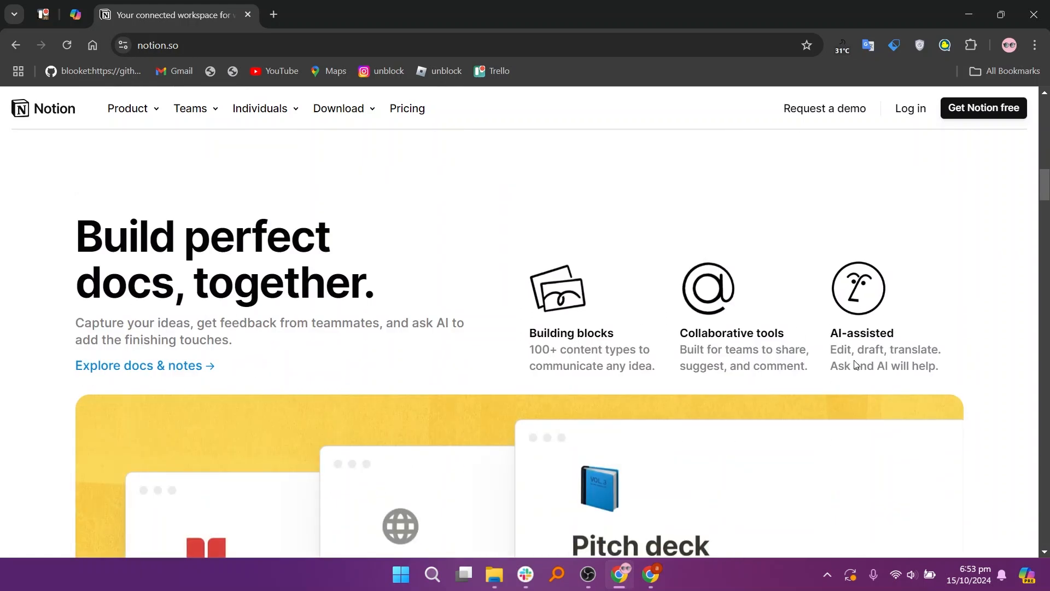
scroll("down", 3)
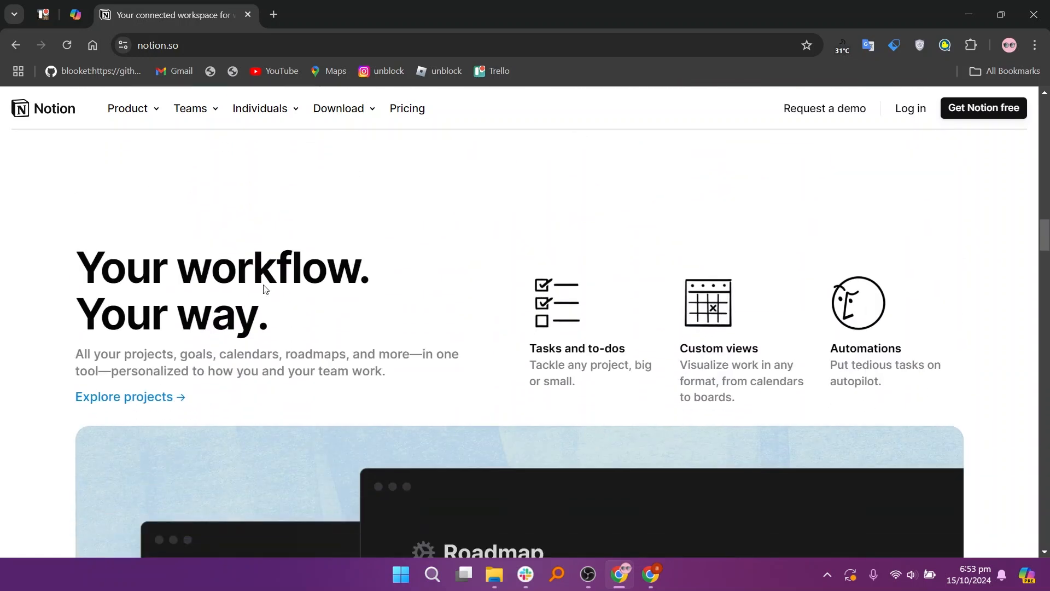
mouse_move(559, 384)
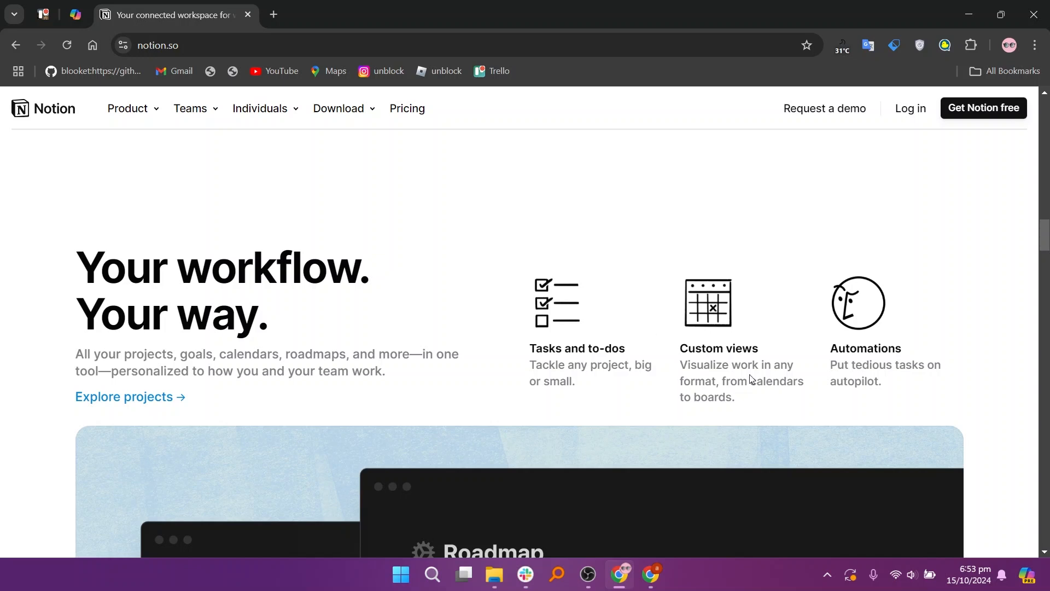
mouse_move(867, 395)
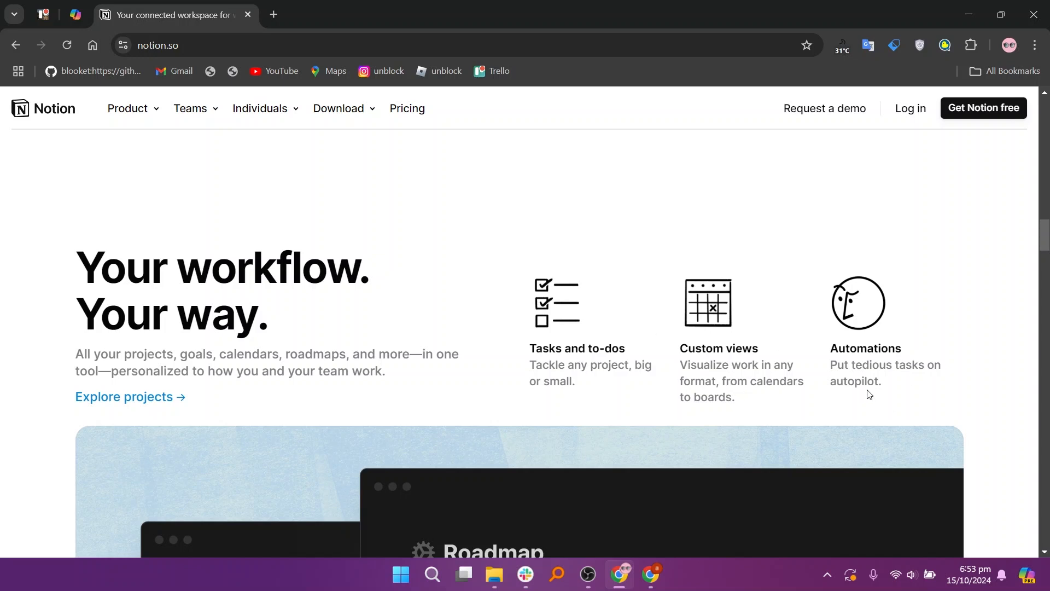
scroll("down", 3)
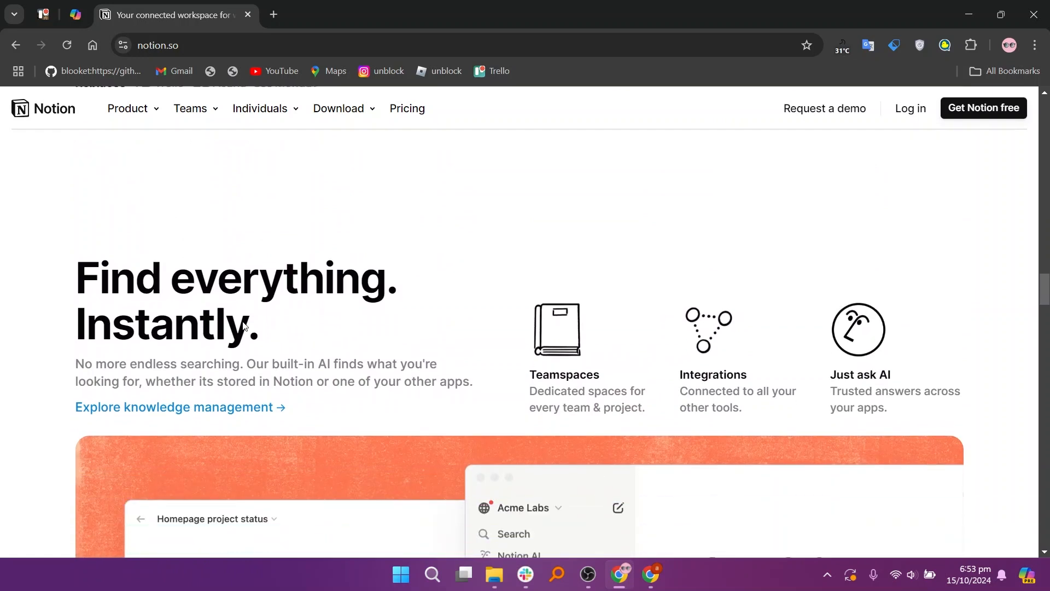
mouse_move(589, 396)
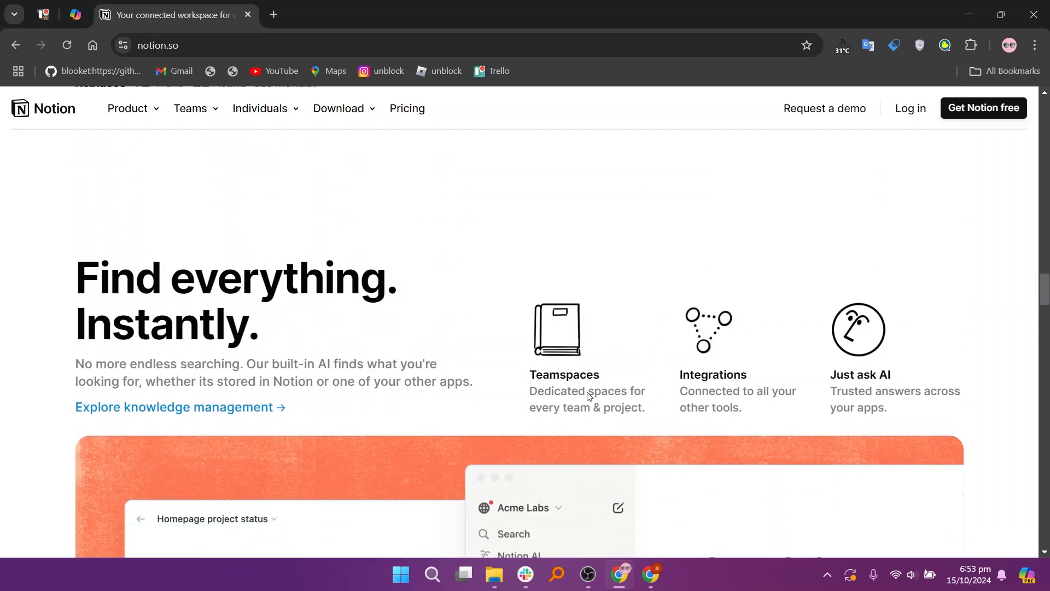
mouse_move(726, 402)
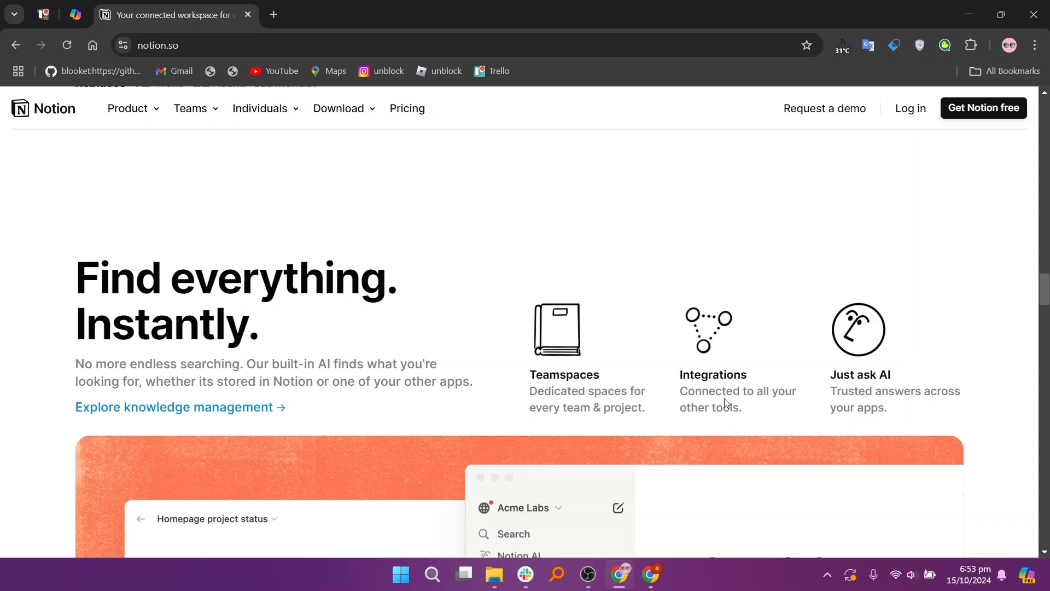
mouse_move(887, 407)
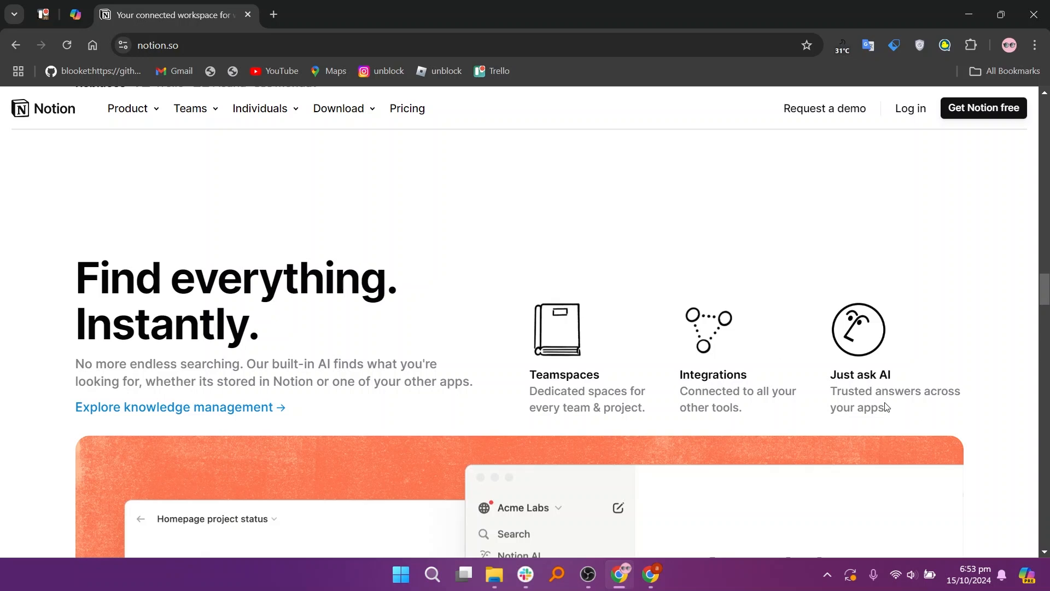
mouse_move(957, 344)
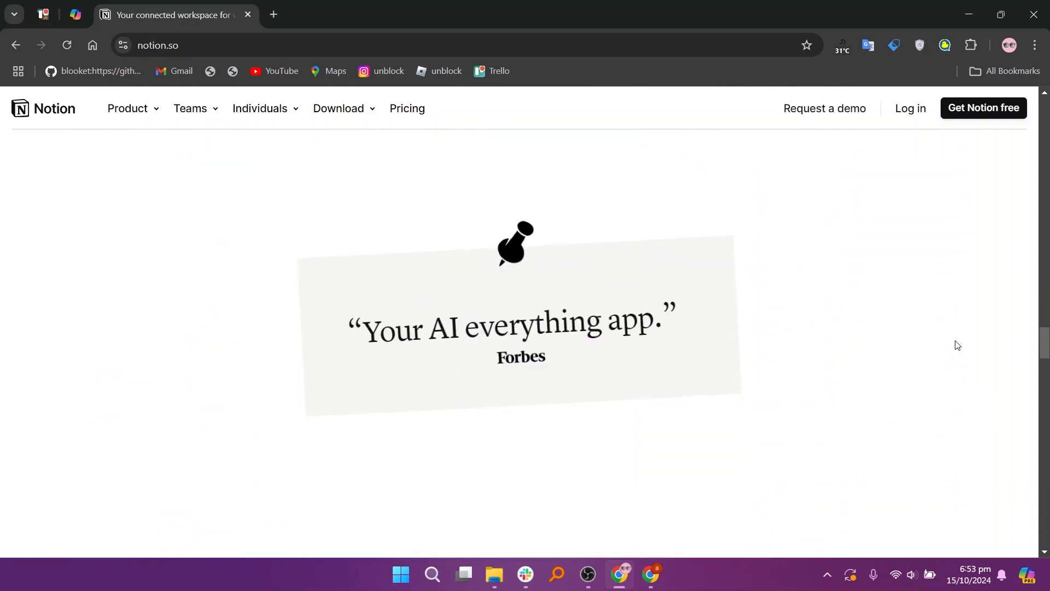
Browse Notion's AI and template sections, then go to its Pricing page
scroll("down", 3)
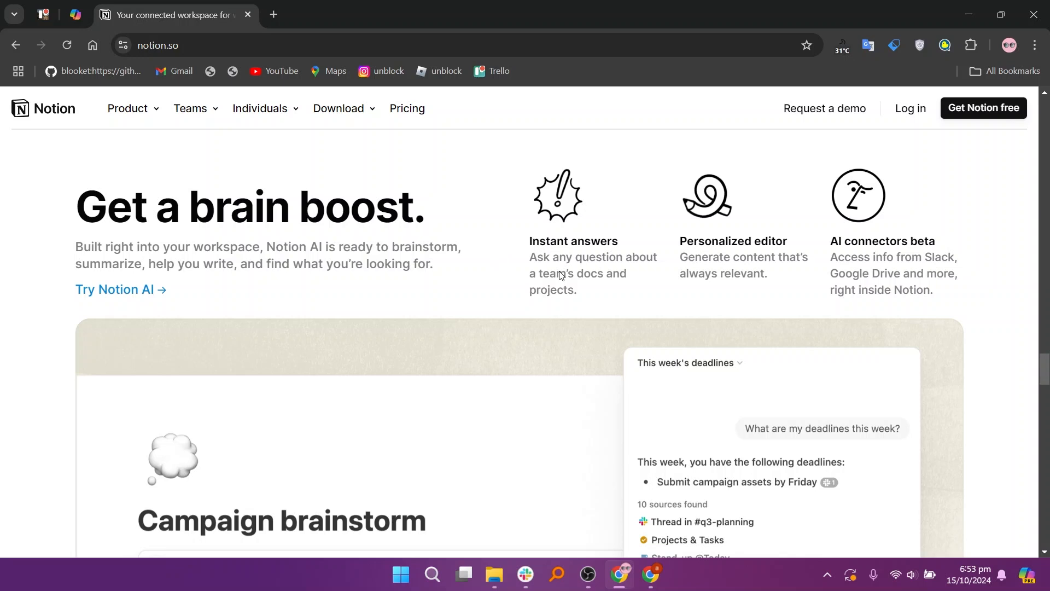
mouse_move(728, 264)
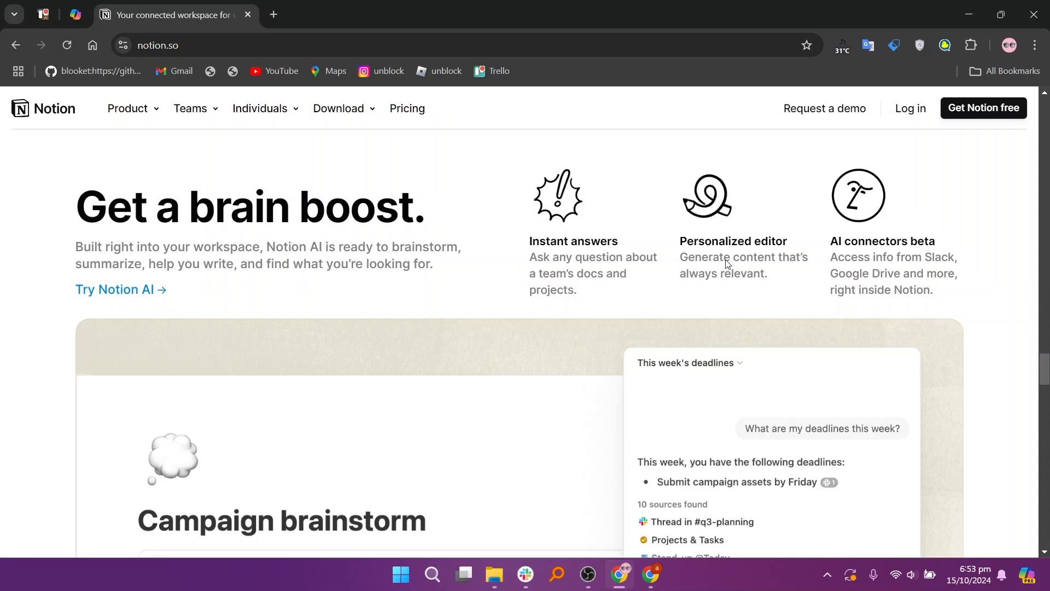
mouse_move(912, 269)
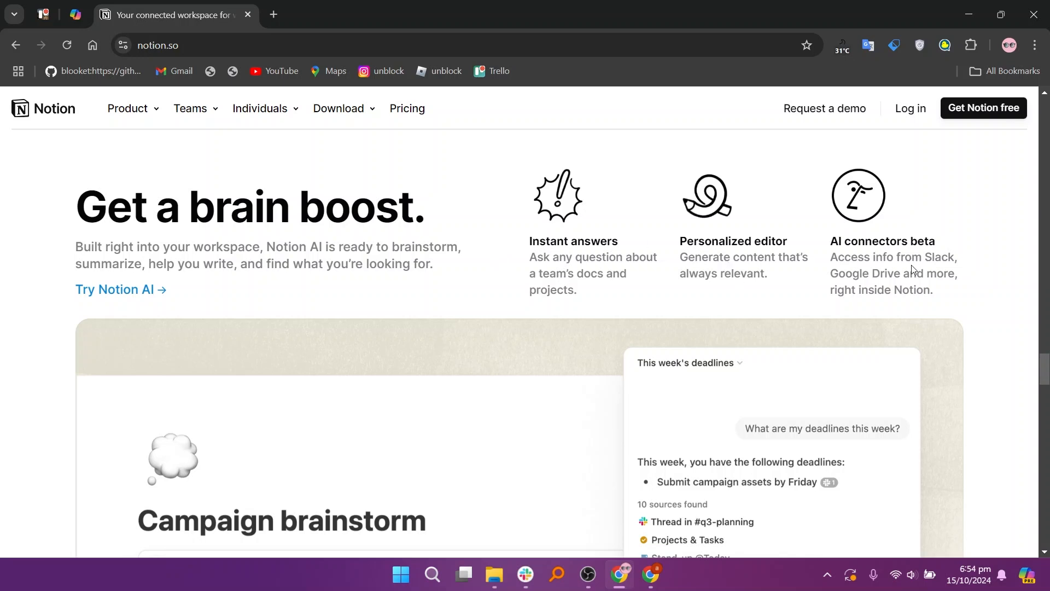
scroll("down", 3)
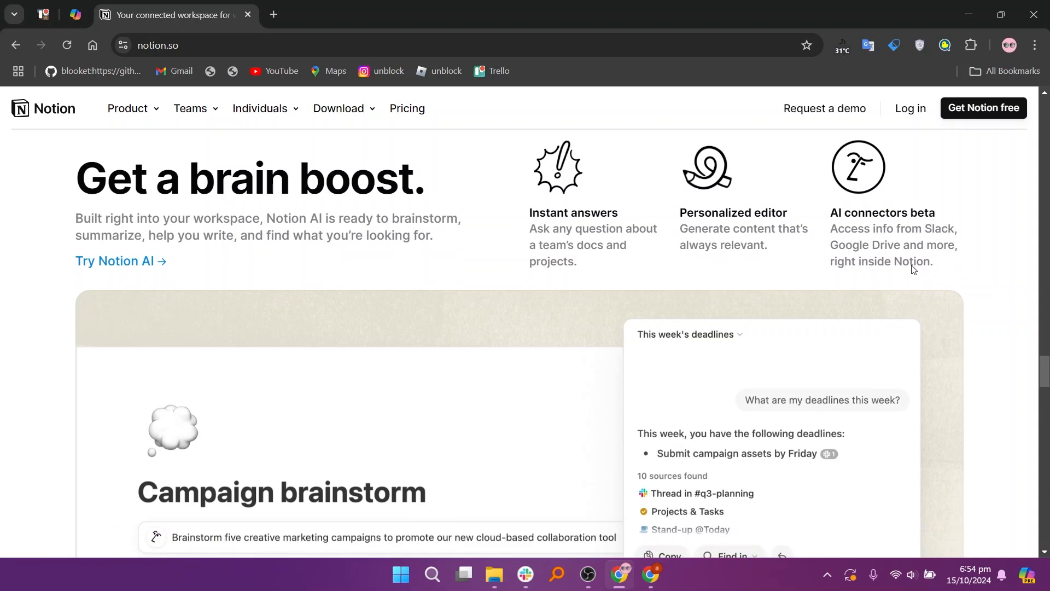
scroll("down", 3)
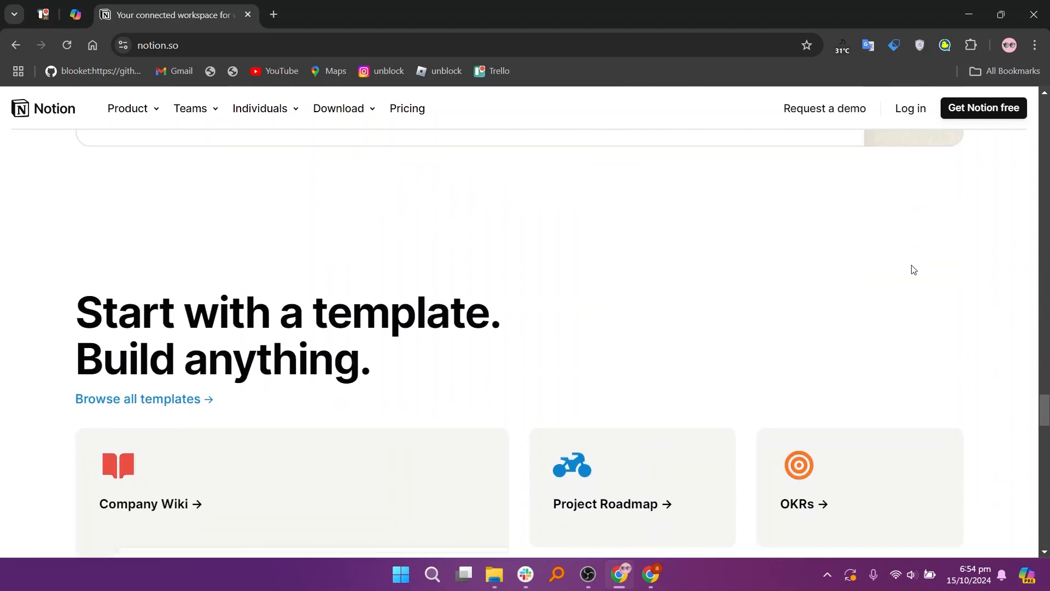
scroll("down", 3)
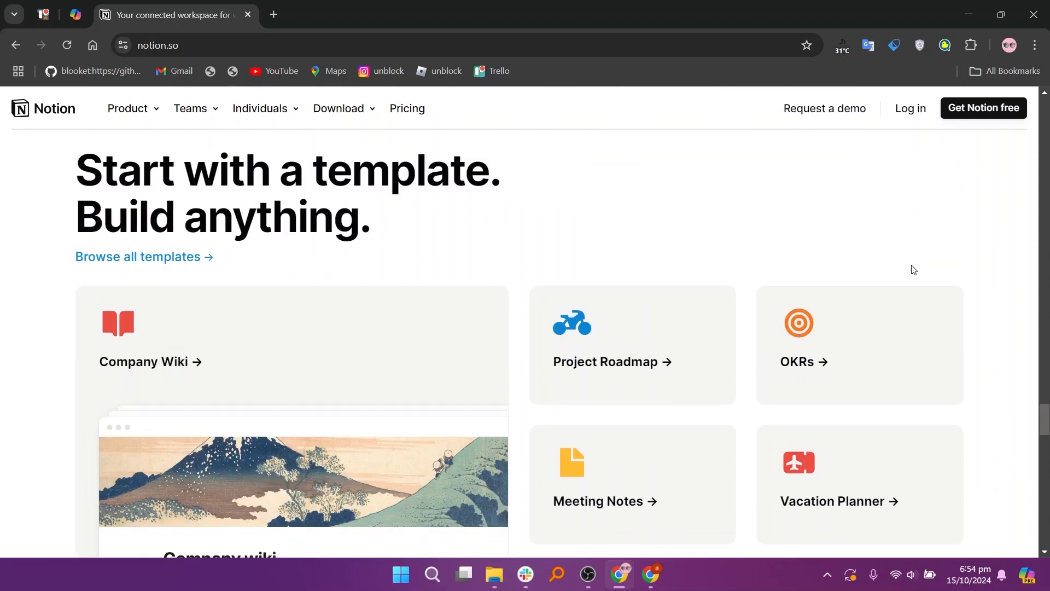
mouse_move(407, 109)
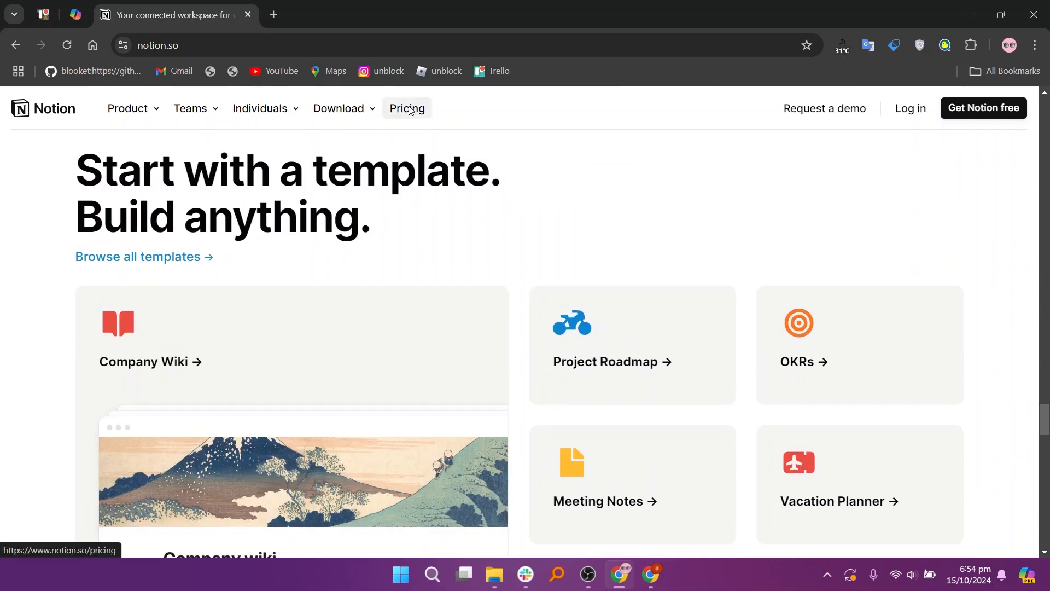
left_click(407, 108)
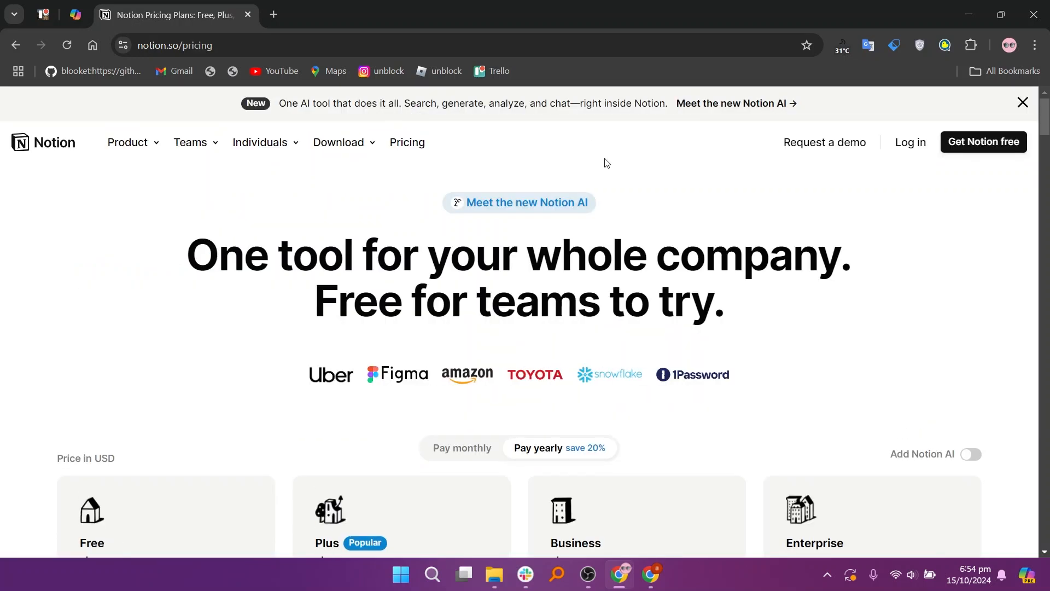
Switch Notion's plans to 'Pay monthly' so Plus shows $12 and Business $18 per seat
scroll("down", 3)
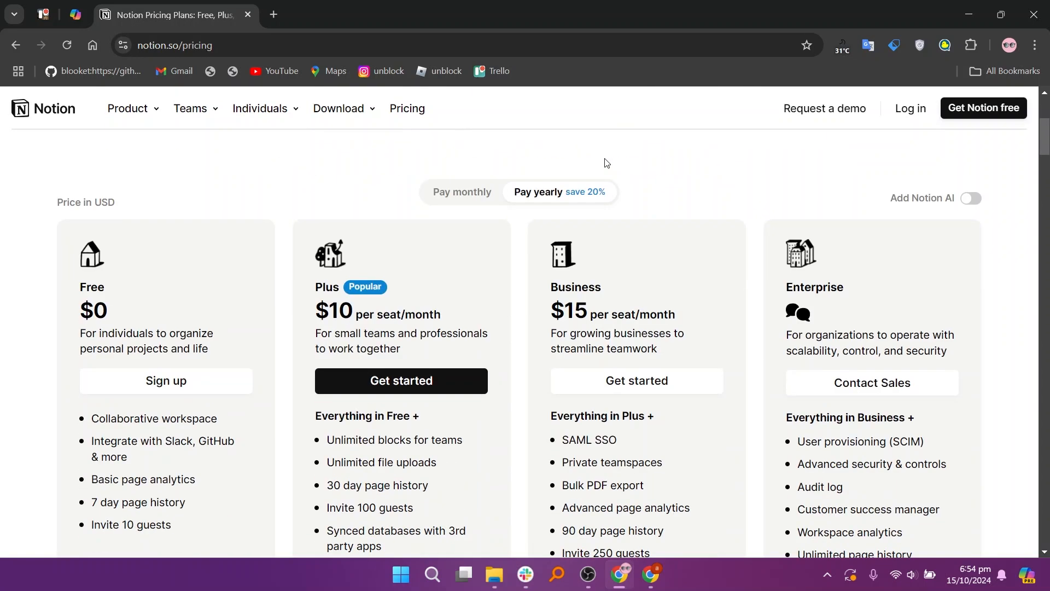
mouse_move(166, 380)
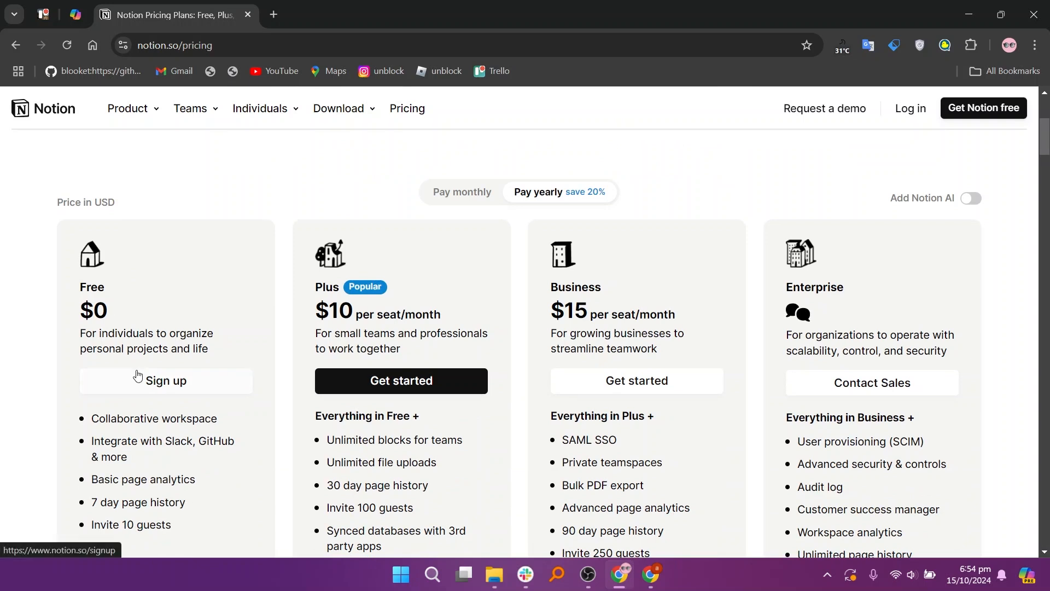
mouse_move(393, 328)
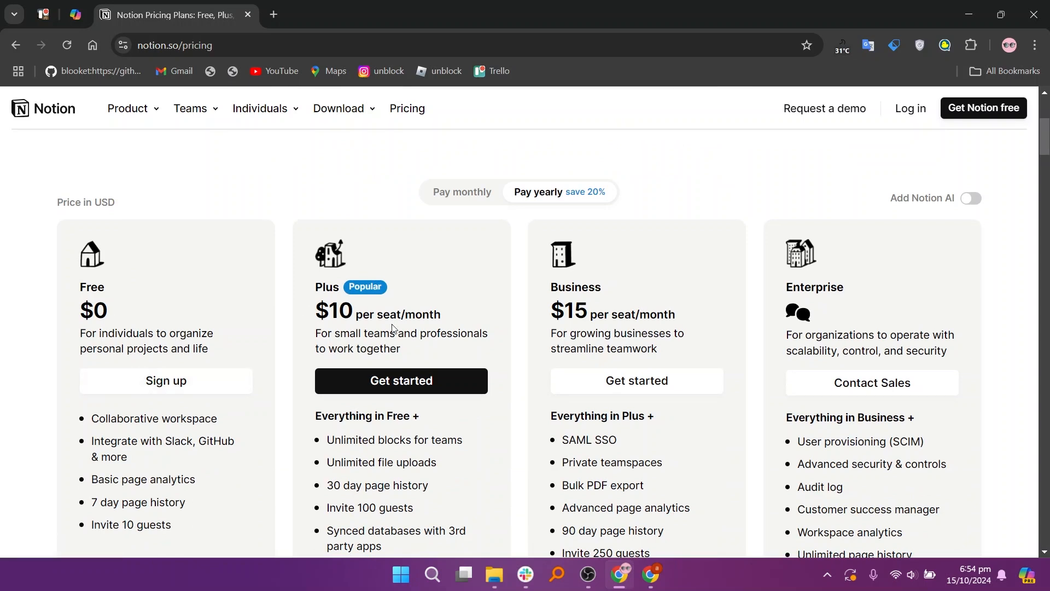
mouse_move(638, 288)
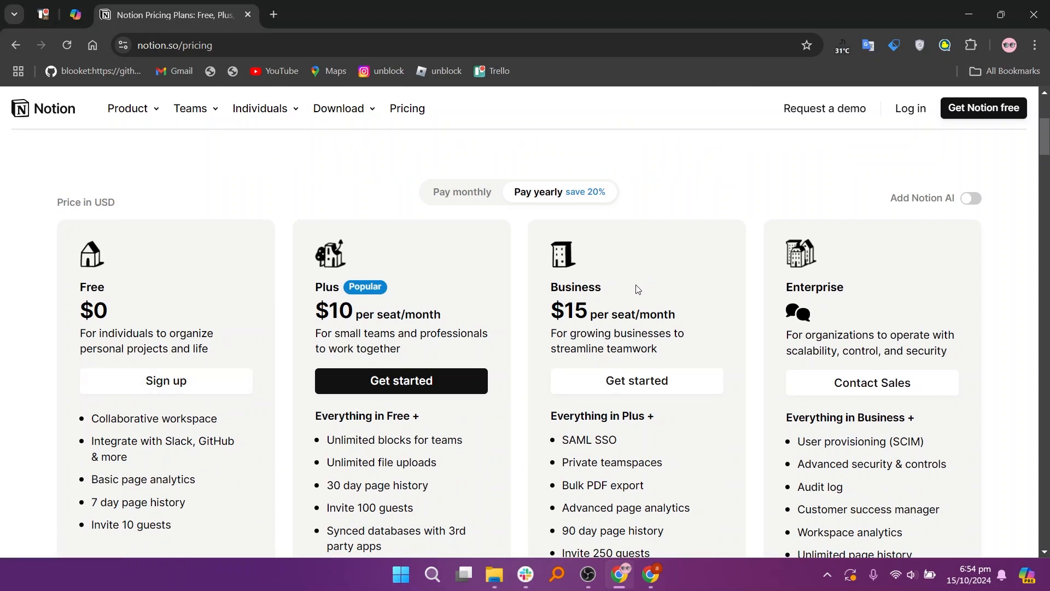
mouse_move(828, 294)
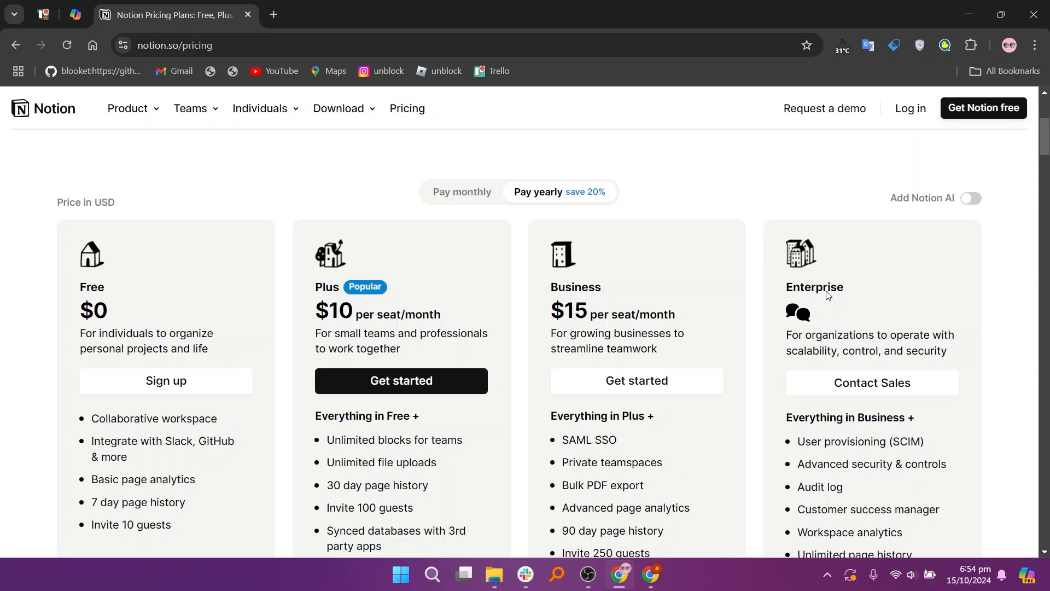
left_click(460, 192)
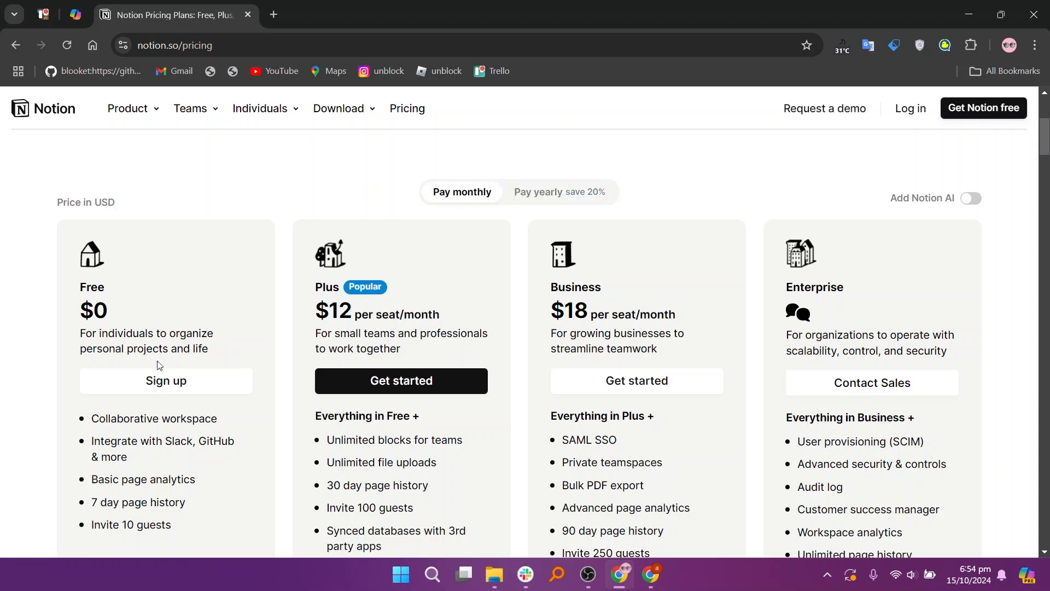
mouse_move(438, 321)
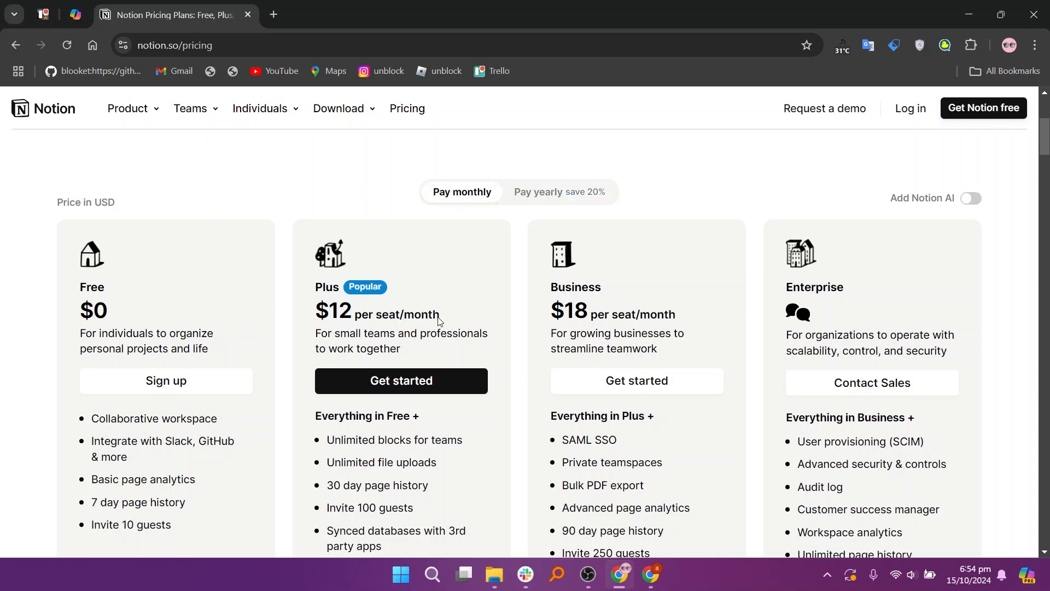
mouse_move(652, 308)
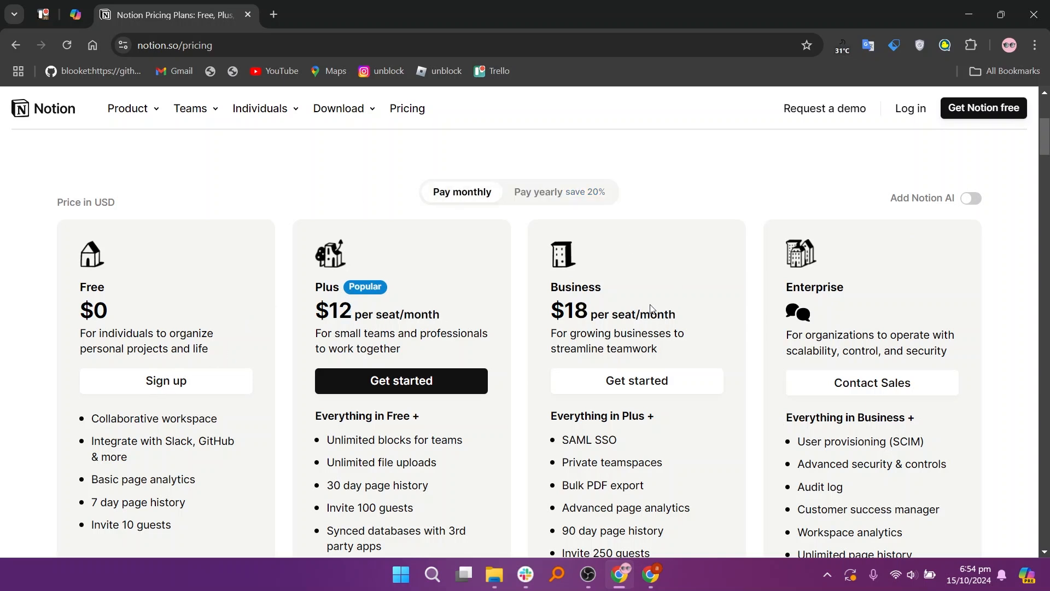